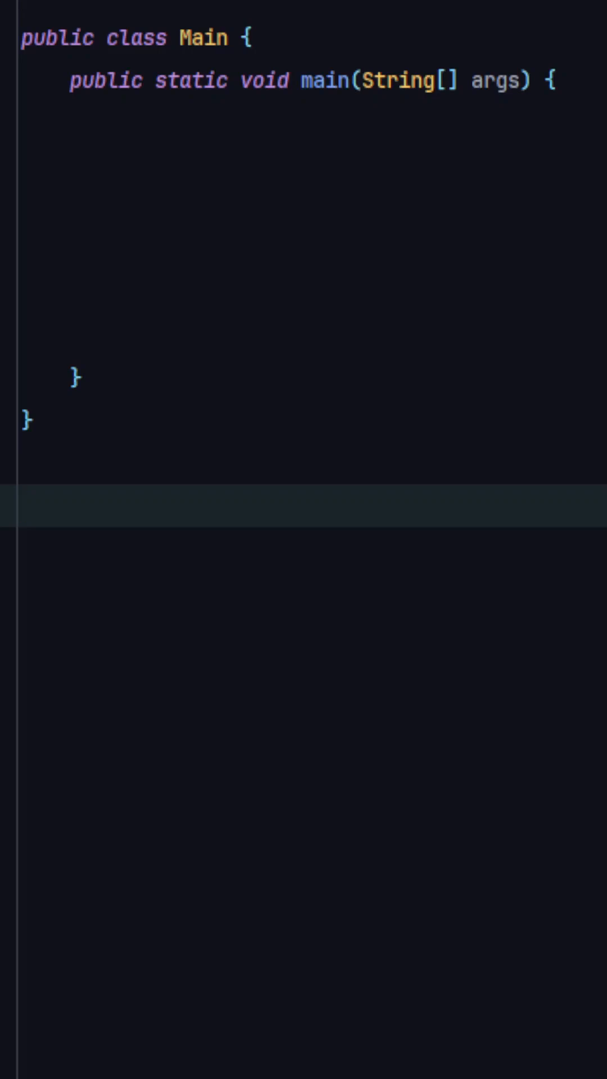
Declare class MyThread extends Thread below Main with an overridden run() printing "MyThread".
text(class MyThread)
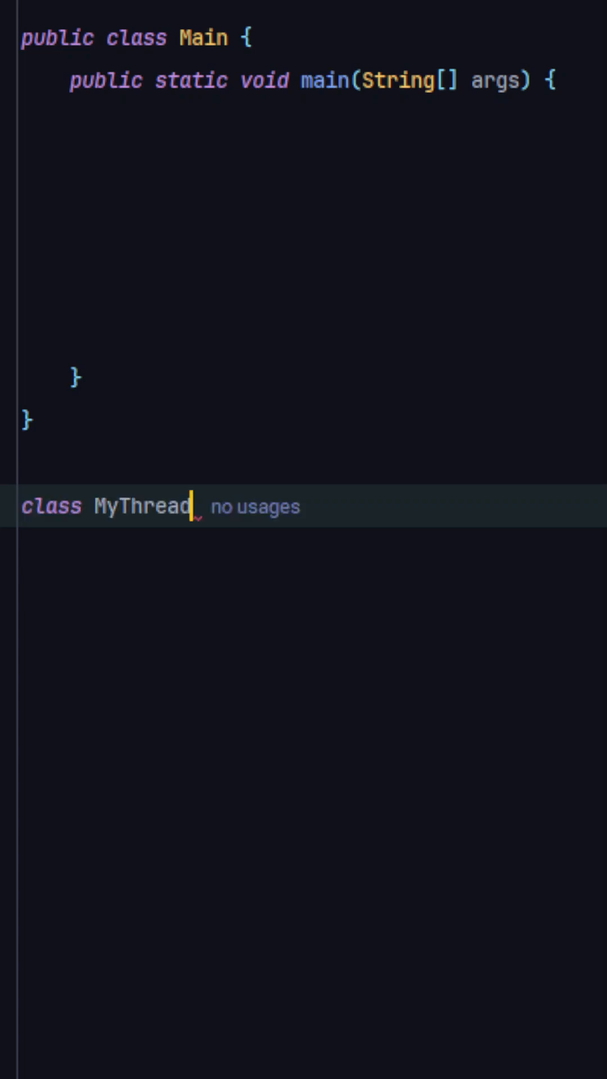
text(extends Thread {)
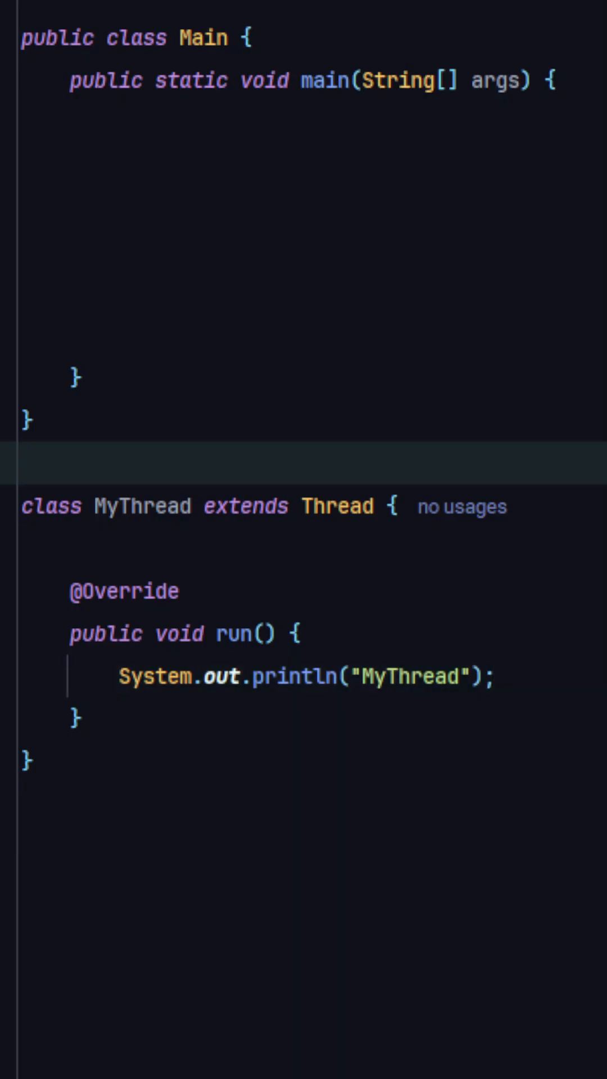
Call new MyThread().start() in main and run it, printing "MyThread" with exit code 0.
text(new MyThread().start();)
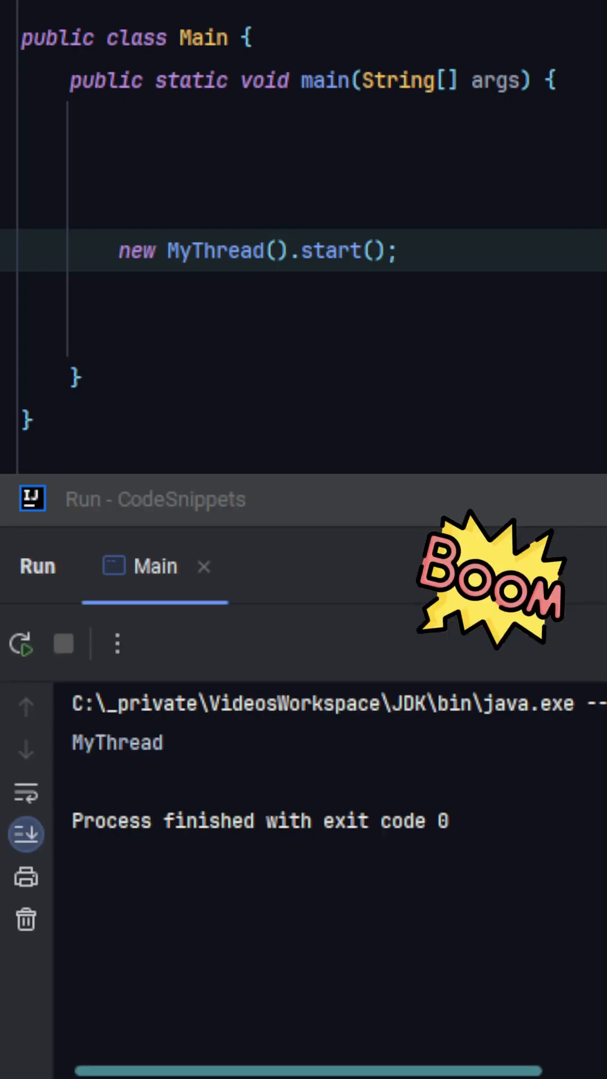
double_click(117, 742)
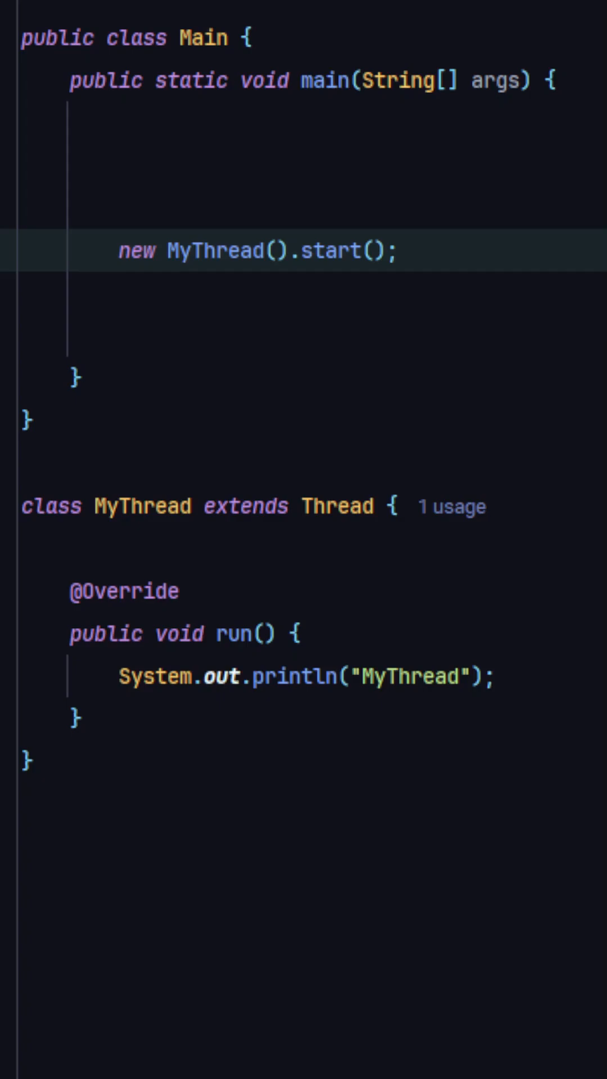
Turn MyThread into MyRunnable implements Runnable and start it via new Thread(new MyRunnable()).start().
click(27, 762)
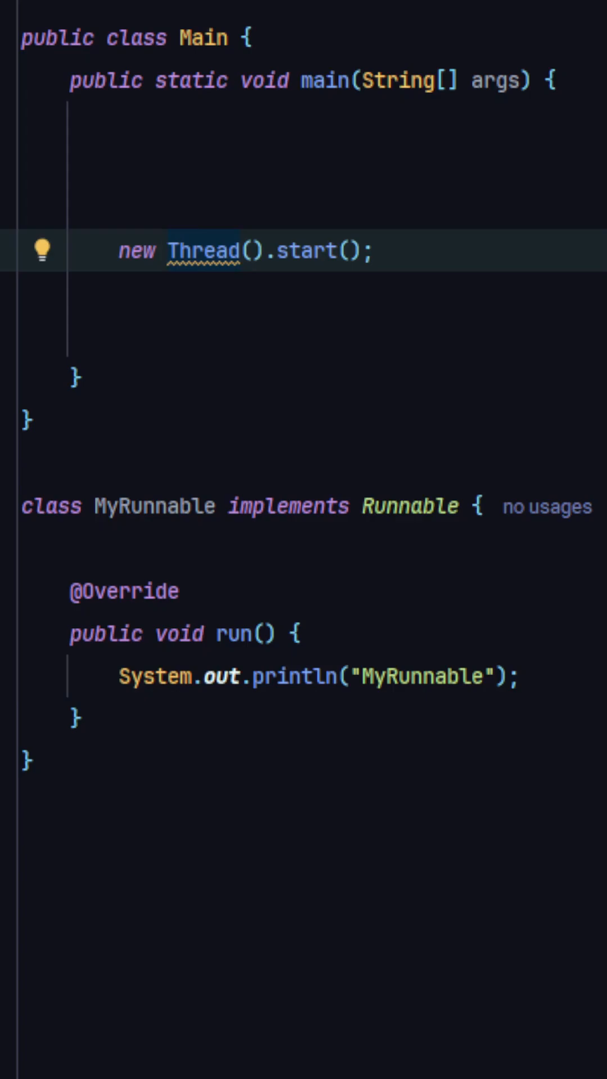
text(new MyRunnable())
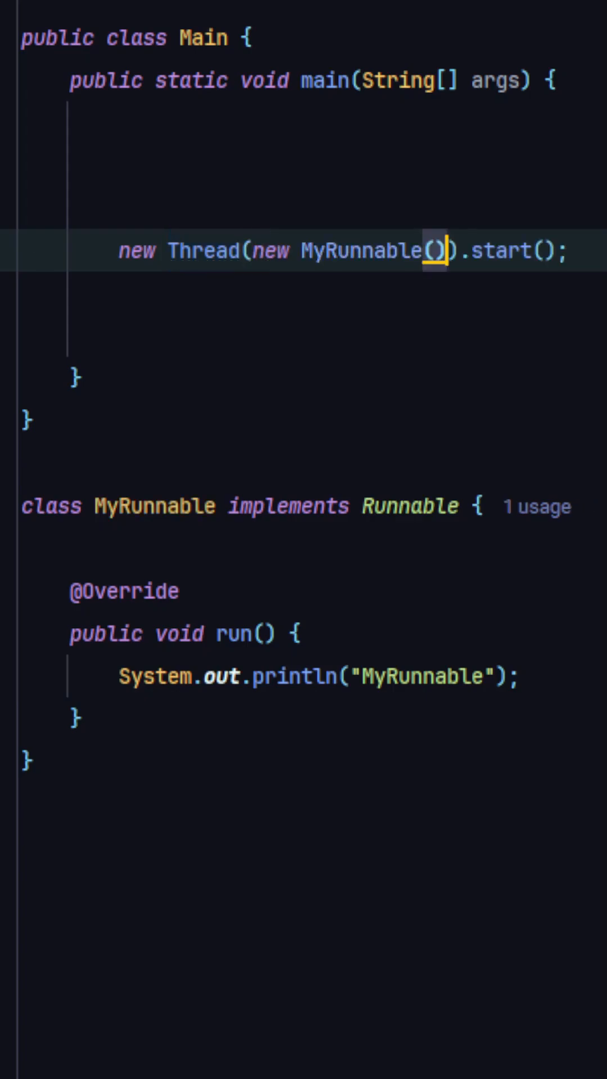